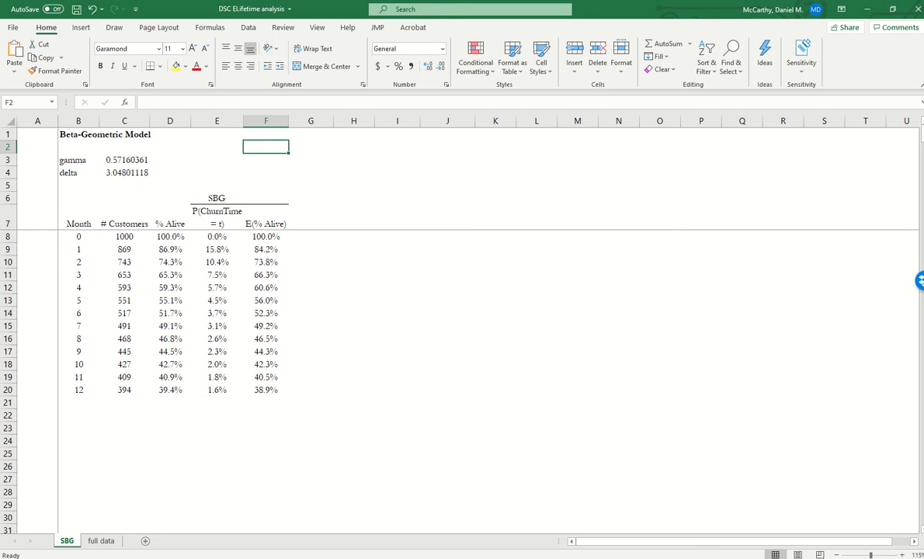
{"action": "mouse_move", "coordinate": [102, 370]}
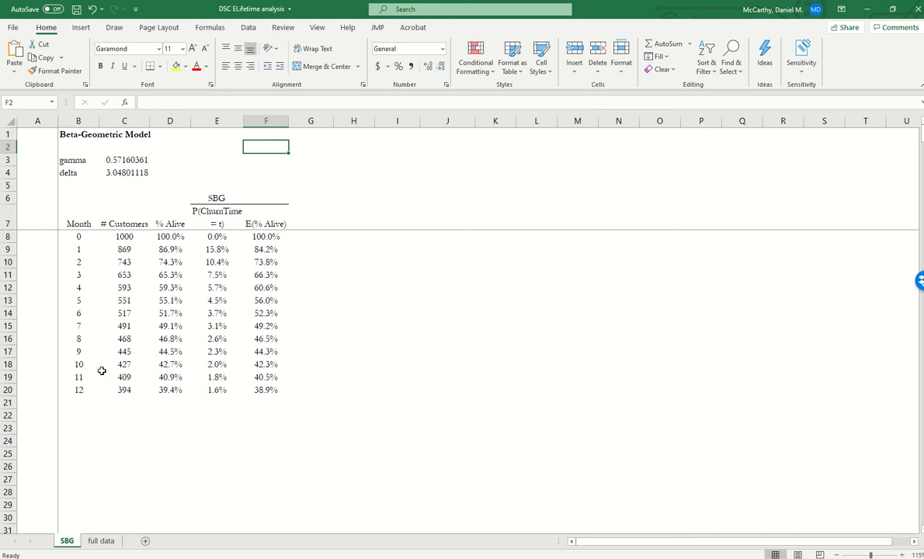
{"action": "mouse_move", "coordinate": [237, 138]}
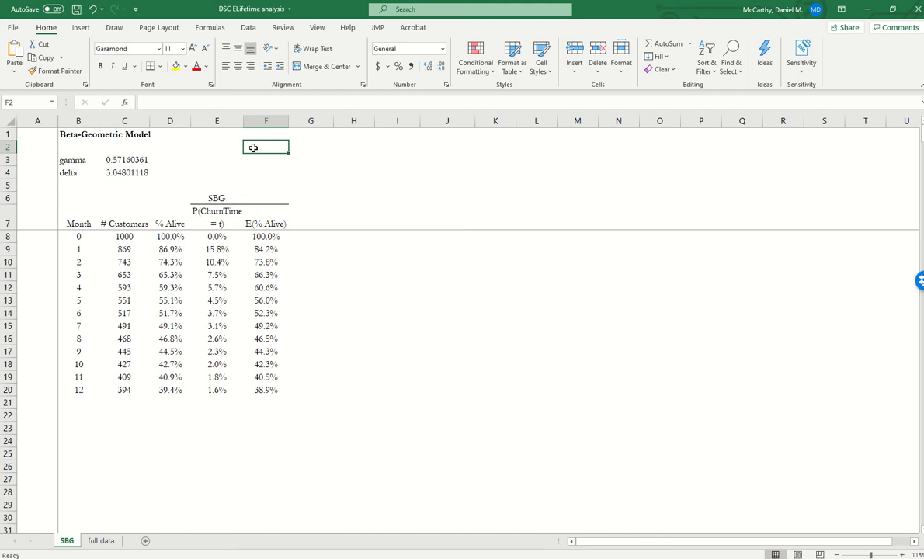
- Write the note E(lifetime) = sum_t ( churntime * P(Churntime = churntime) ) in F2
{"action": "type", "text": "E("}
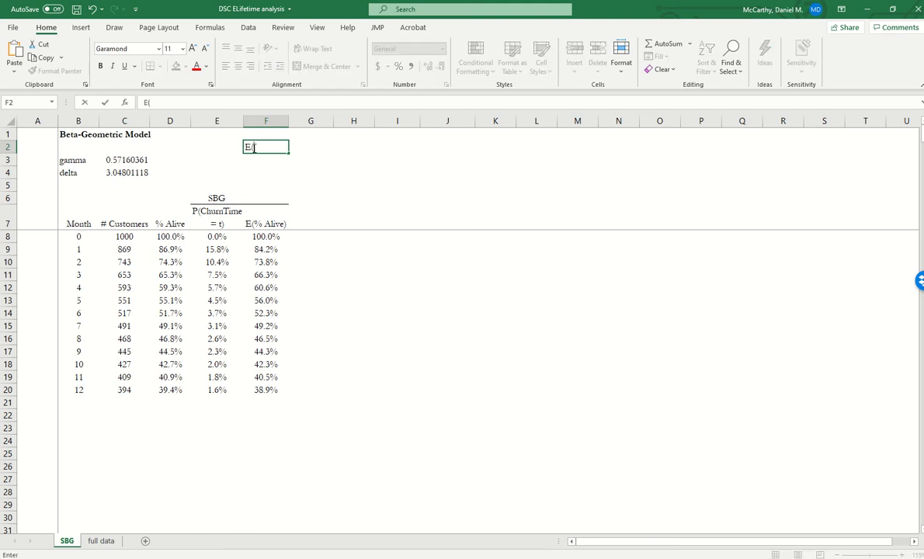
{"action": "type", "text": "(lifetime) ="}
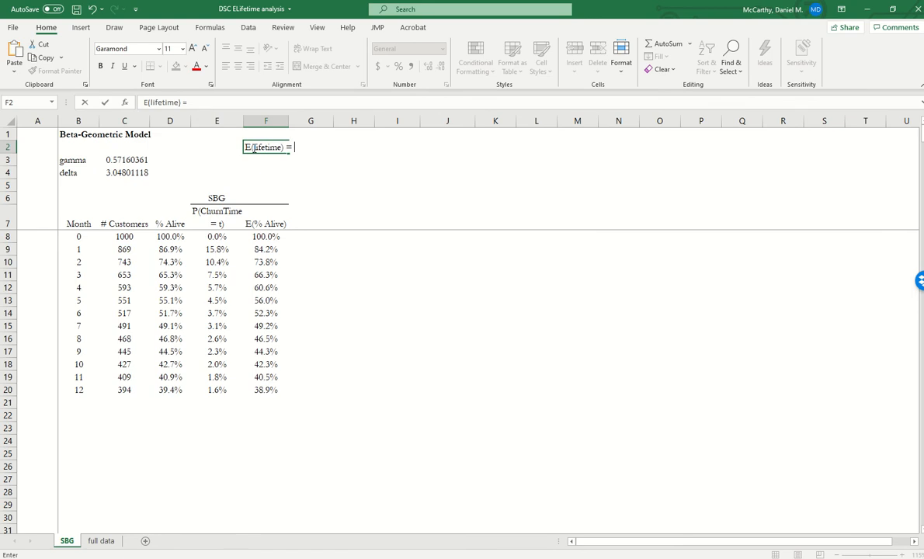
{"action": "type", "text": "sum ("}
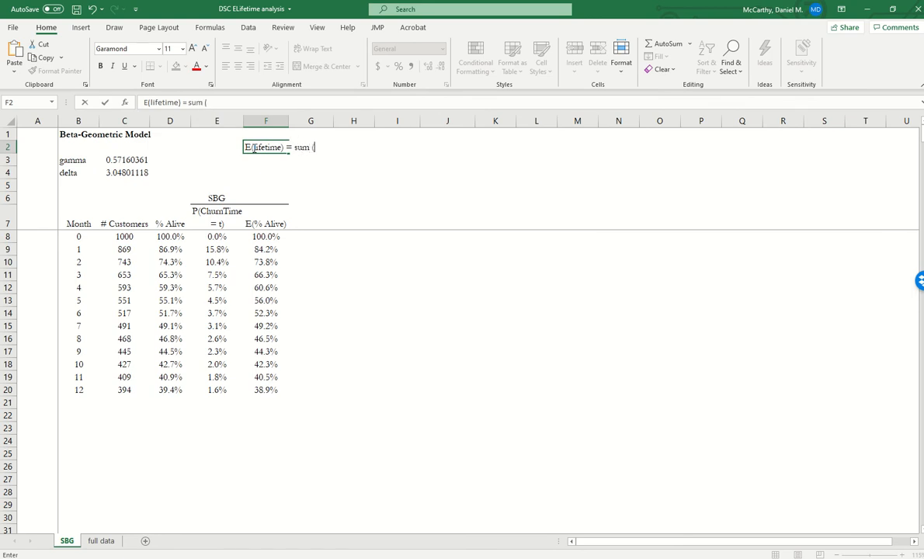
{"action": "type", "text": "churn"}
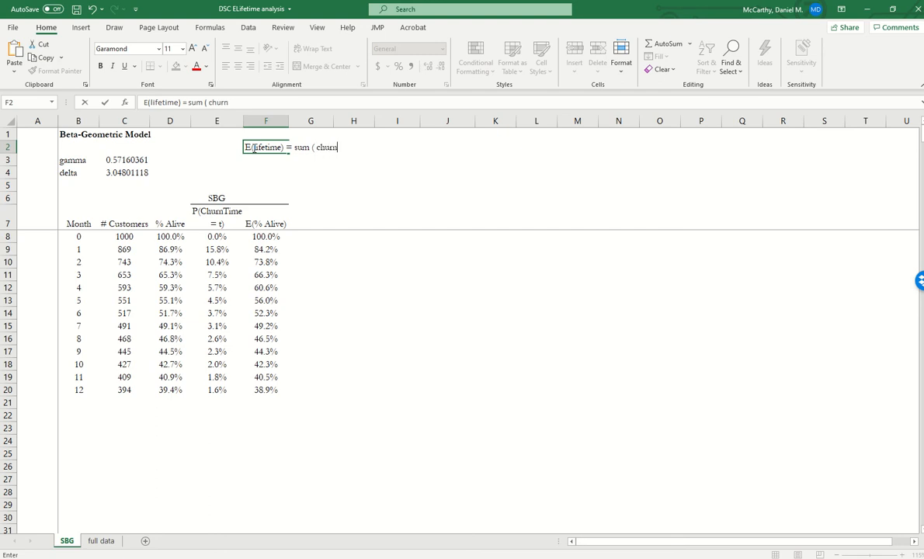
{"action": "type", "text": "time *"}
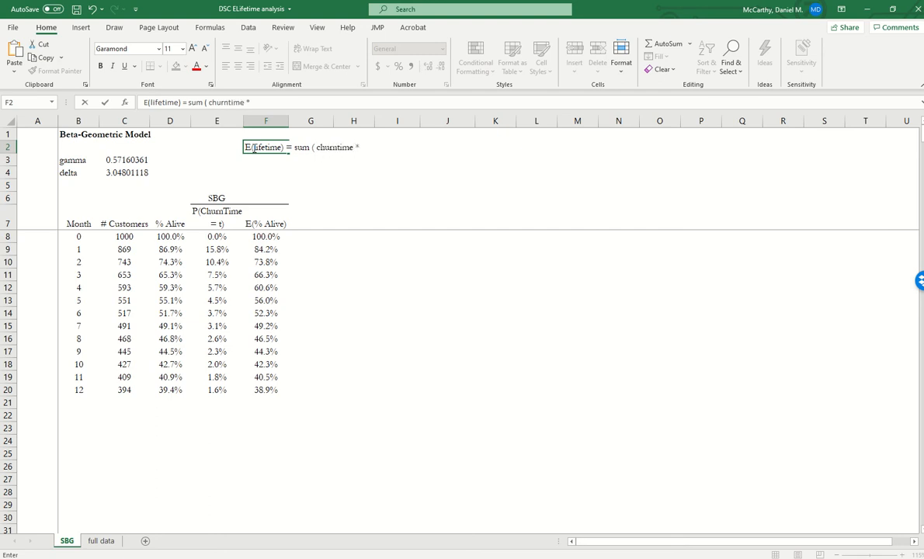
{"action": "type", "text": "P(Churntime = churntime)"}
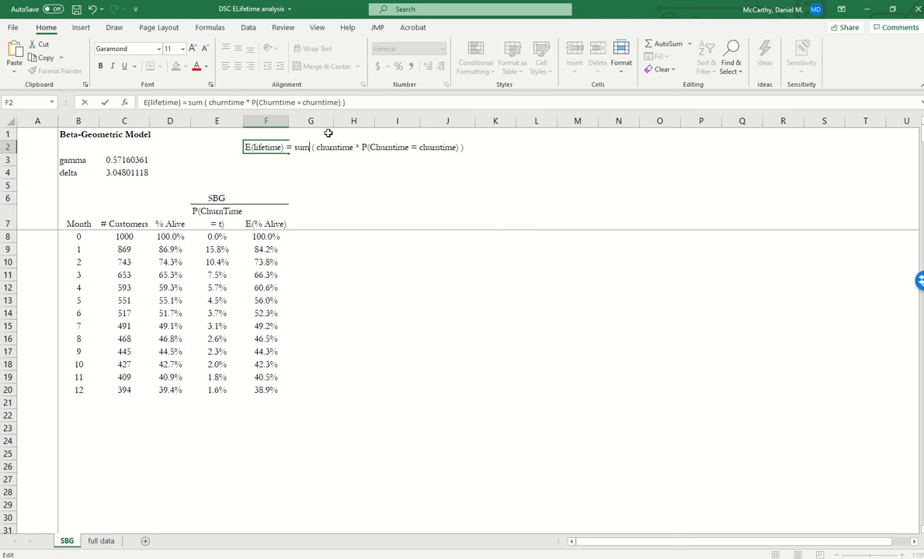
{"action": "type", "text": "_t"}
{"action": "left_click", "coordinate": [353, 224]}
{"action": "type", "text": "t*"}
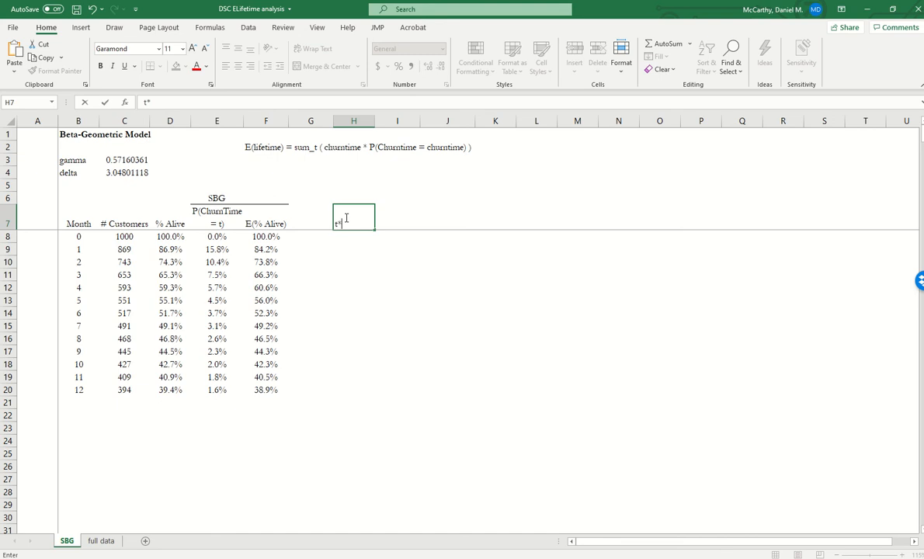
- Head column H with t*P(ChurnTime = t) and enter =B8*E8 for month 0
{"action": "type", "text": "P(Churn"}
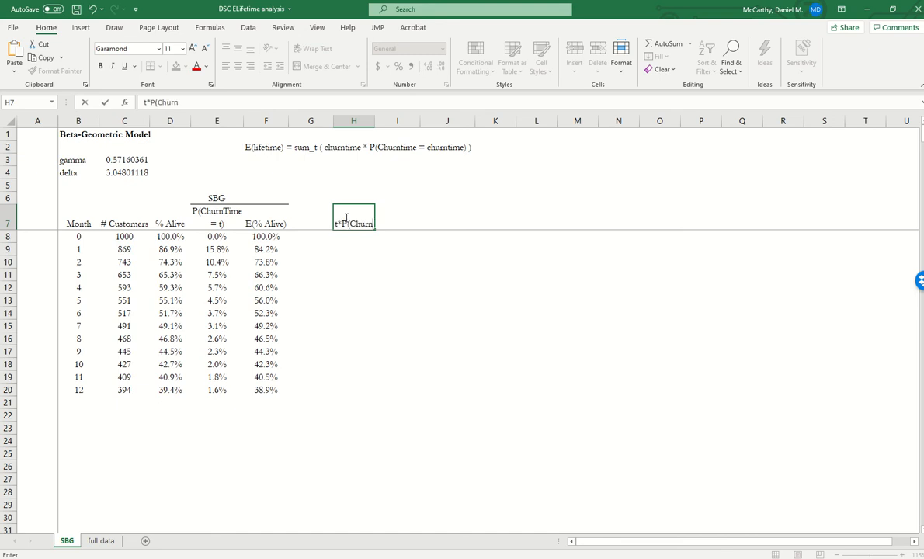
{"action": "type", "text": "Time"}
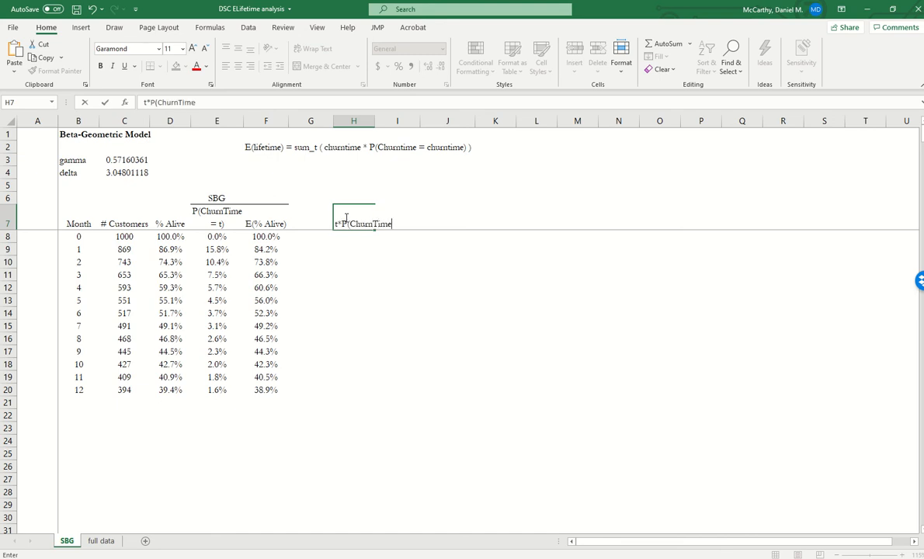
{"action": "type", "text": "= t)"}
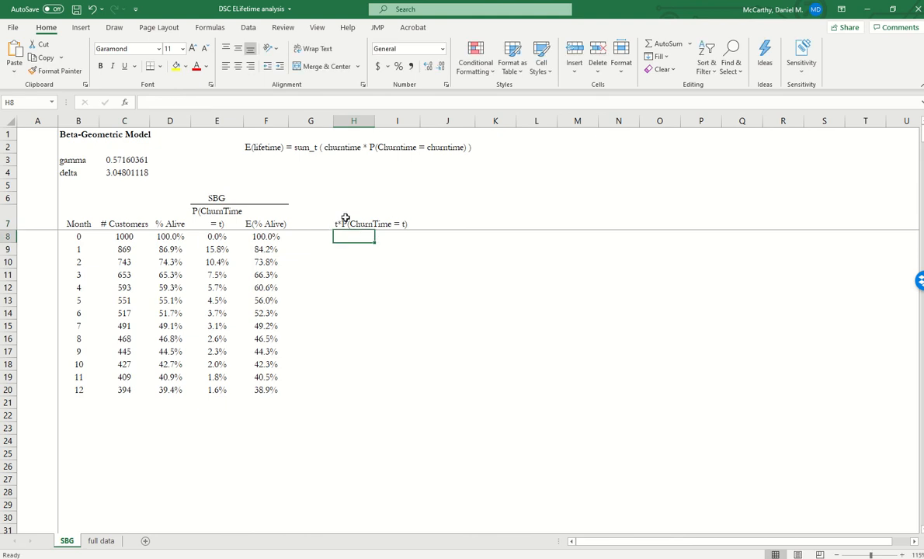
{"action": "type", "text": "="}
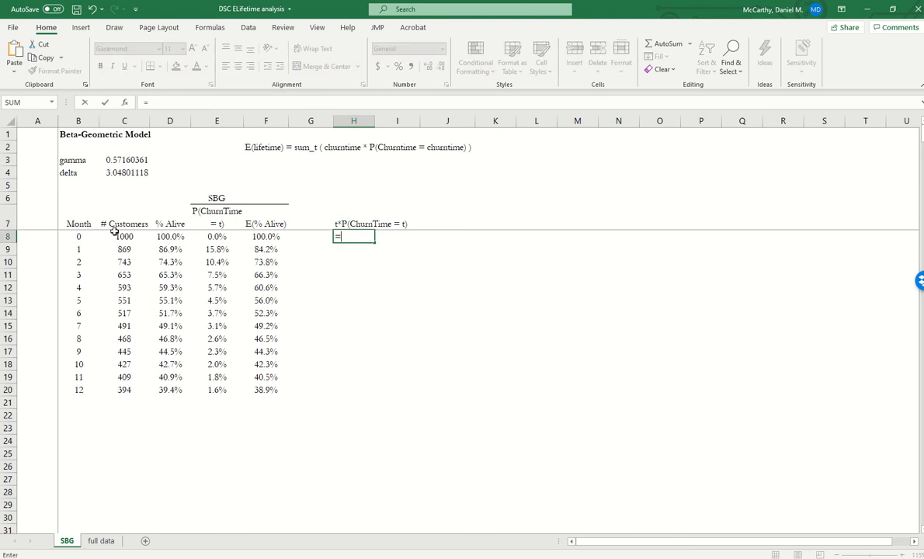
{"action": "left_click", "coordinate": [78, 236]}
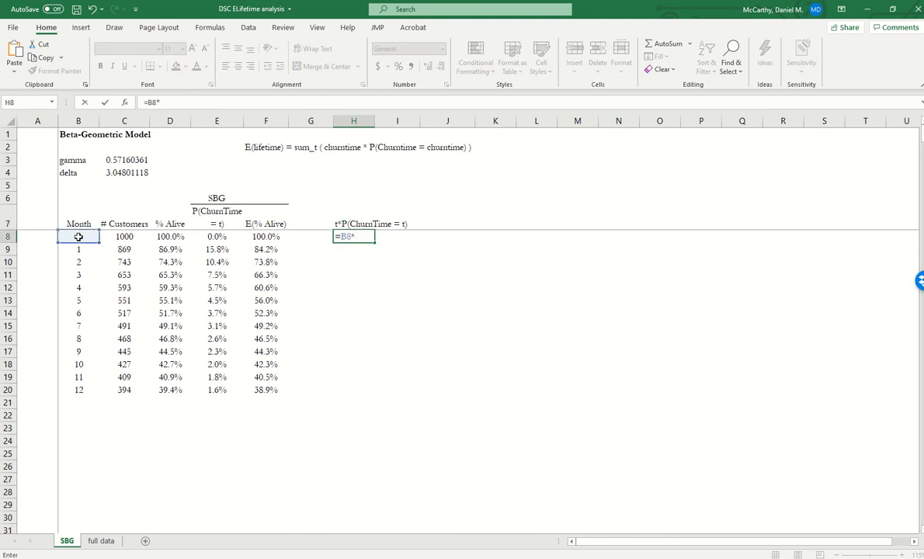
{"action": "left_click", "coordinate": [218, 236]}
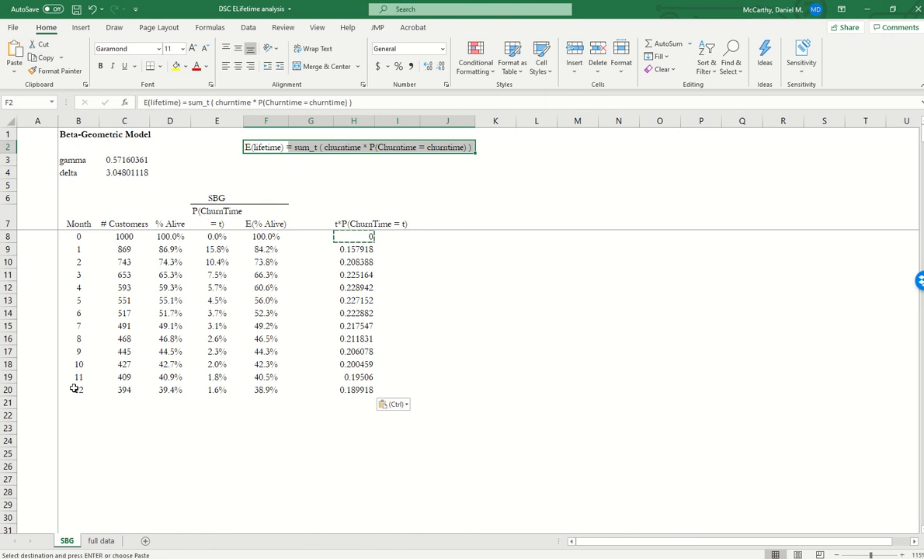
- Copy the t*P formula down to month 12 and select row 20's cells for extending
{"action": "left_click", "coordinate": [78, 388]}
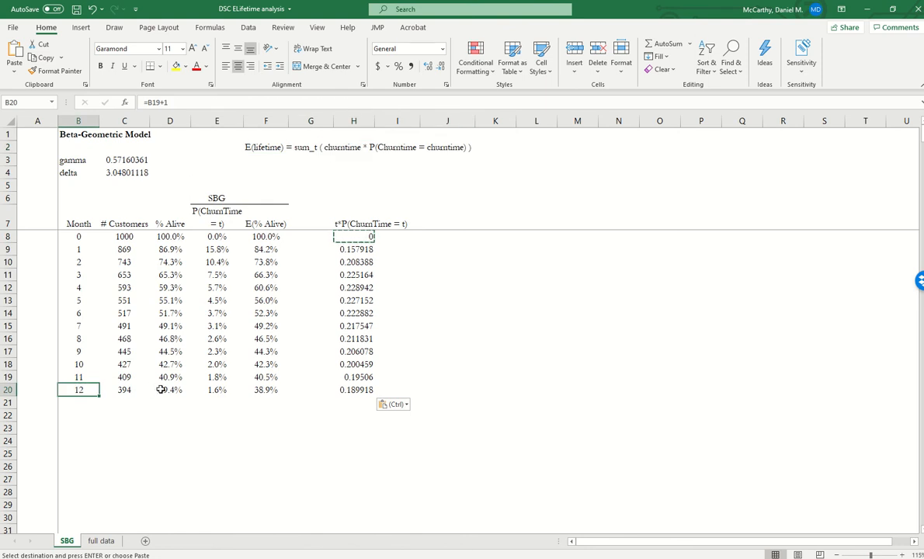
{"action": "left_click", "coordinate": [266, 388]}
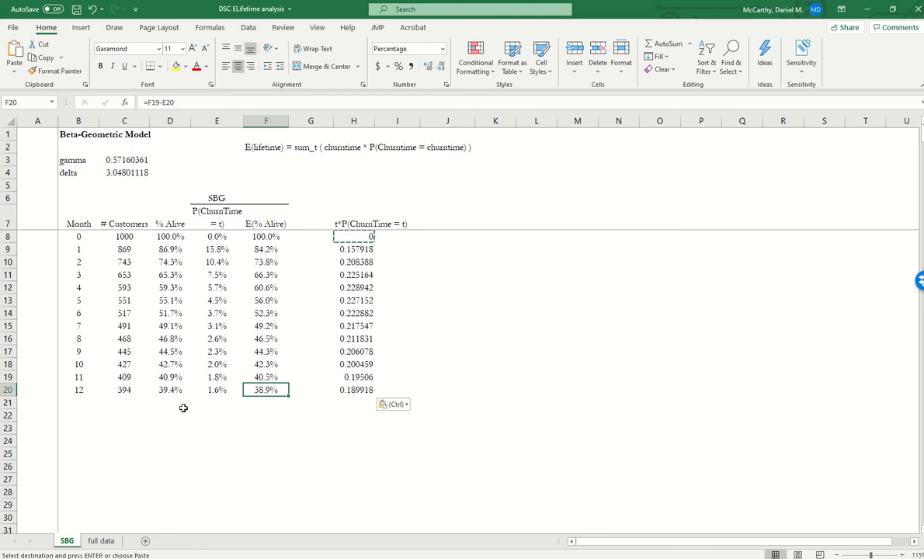
{"action": "mouse_move", "coordinate": [92, 388]}
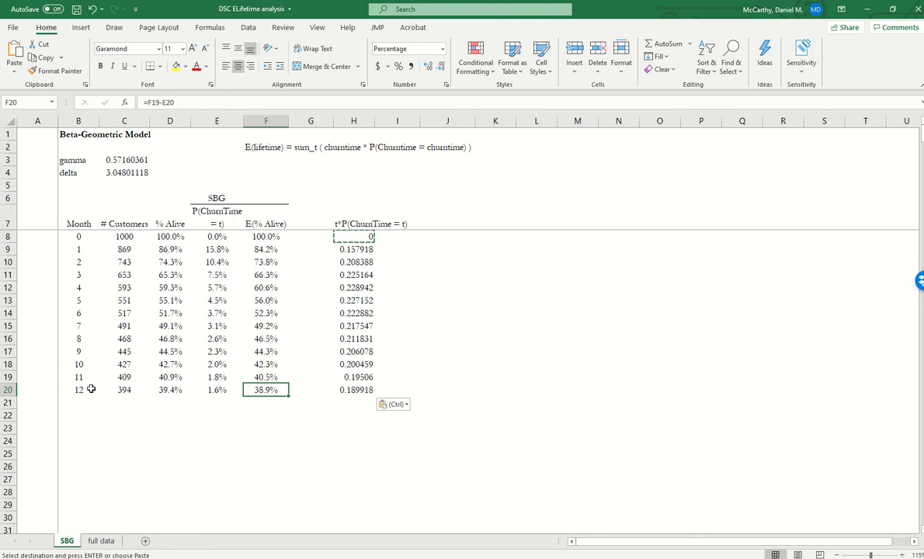
{"action": "left_click", "coordinate": [78, 388]}
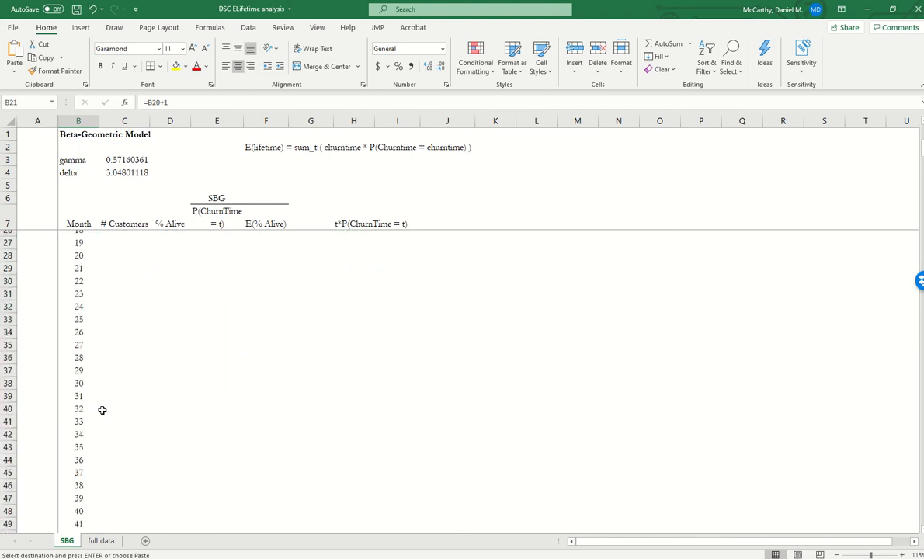
- Fill months, churn probability, survival and t*P values down through month 120
{"action": "scroll", "scroll_direction": "down", "scroll_amount": 3}
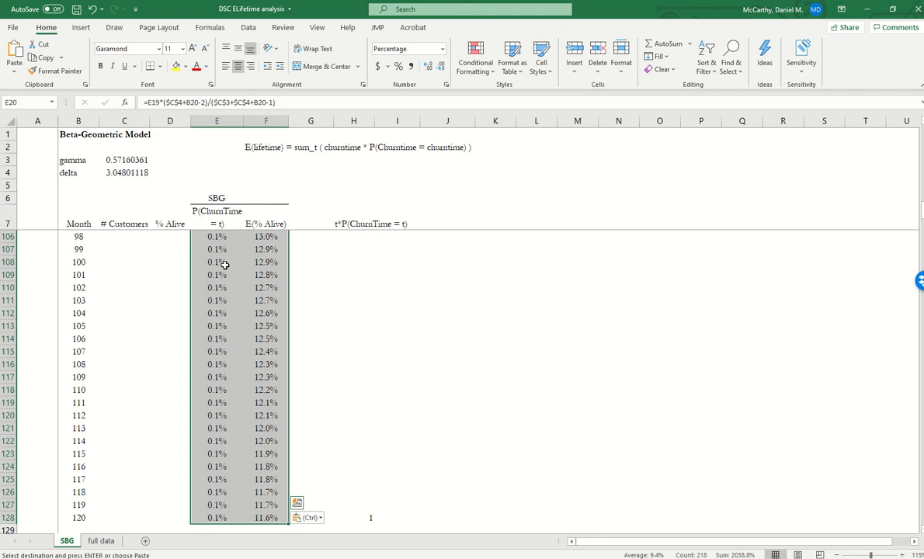
{"action": "left_click", "coordinate": [352, 223]}
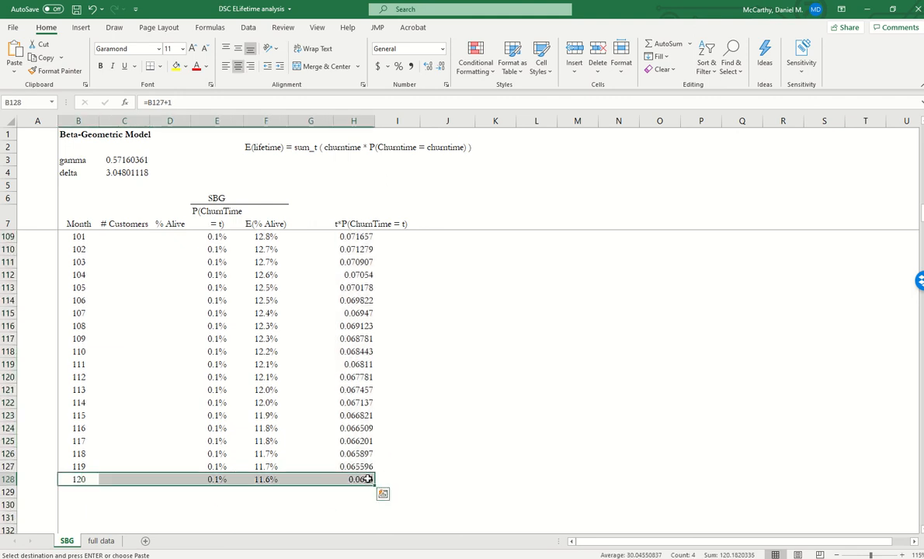
{"action": "mouse_move", "coordinate": [136, 419]}
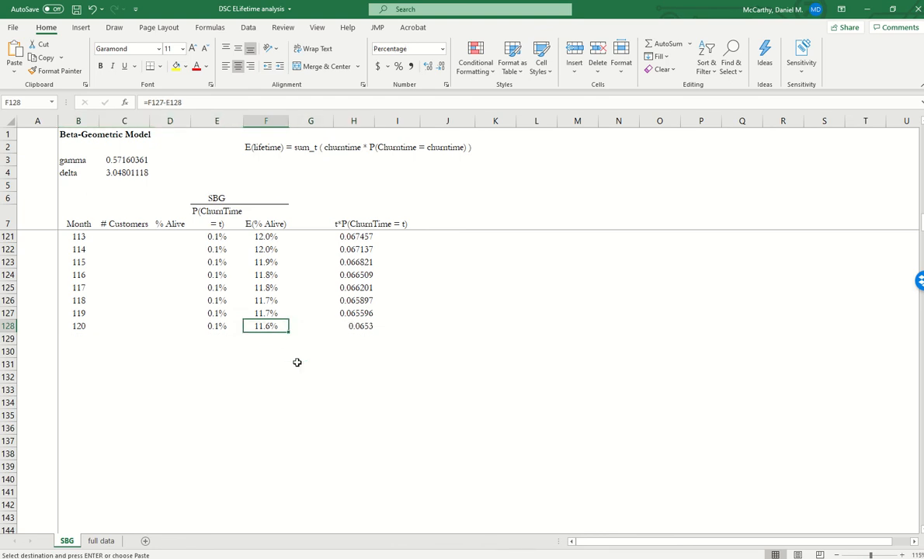
{"action": "mouse_move", "coordinate": [255, 377]}
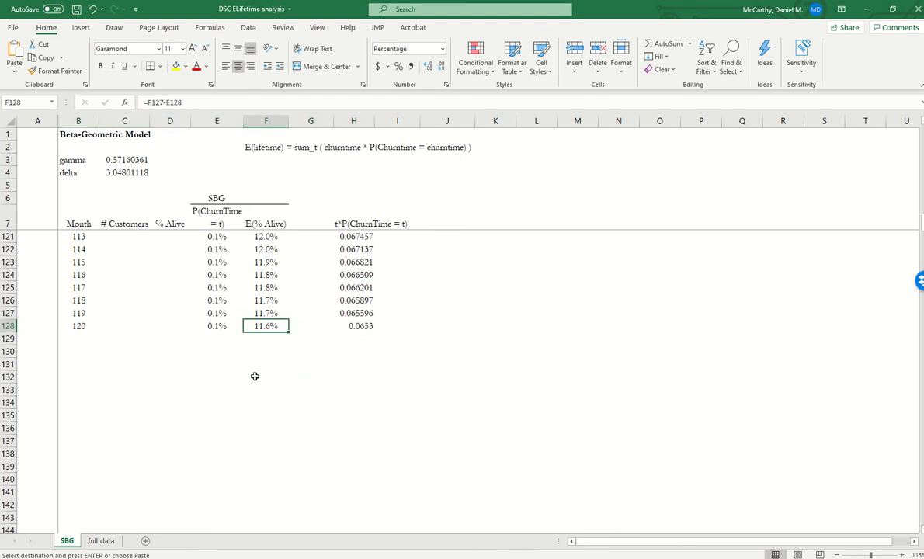
{"action": "mouse_move", "coordinate": [243, 370]}
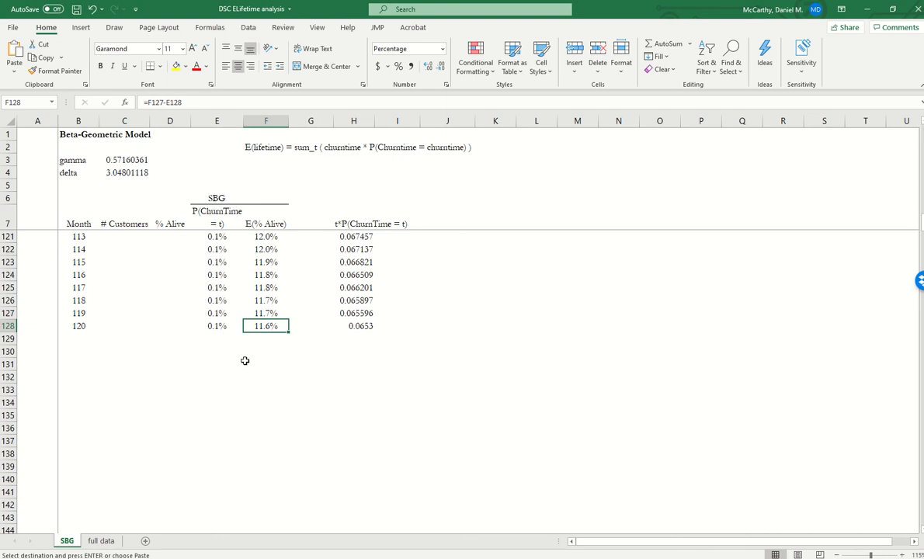
{"action": "mouse_move", "coordinate": [245, 360]}
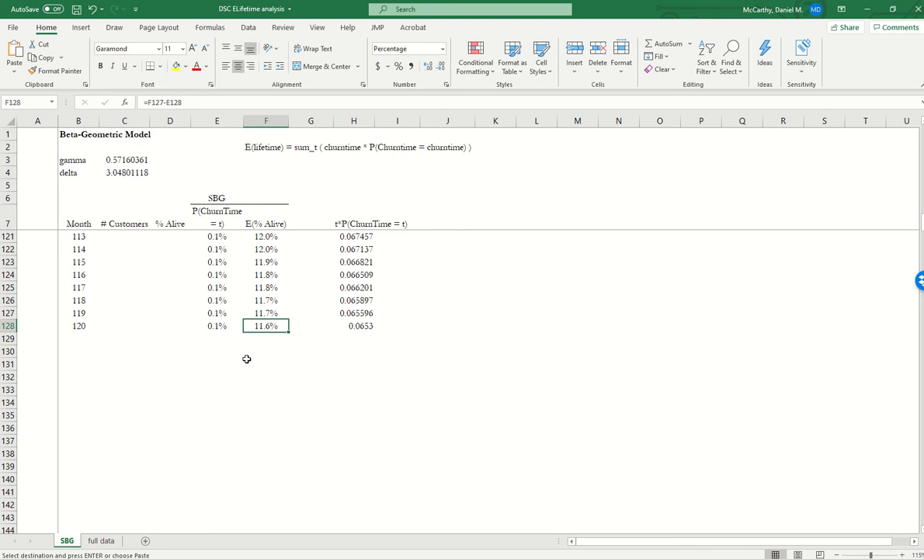
{"action": "mouse_move", "coordinate": [121, 337]}
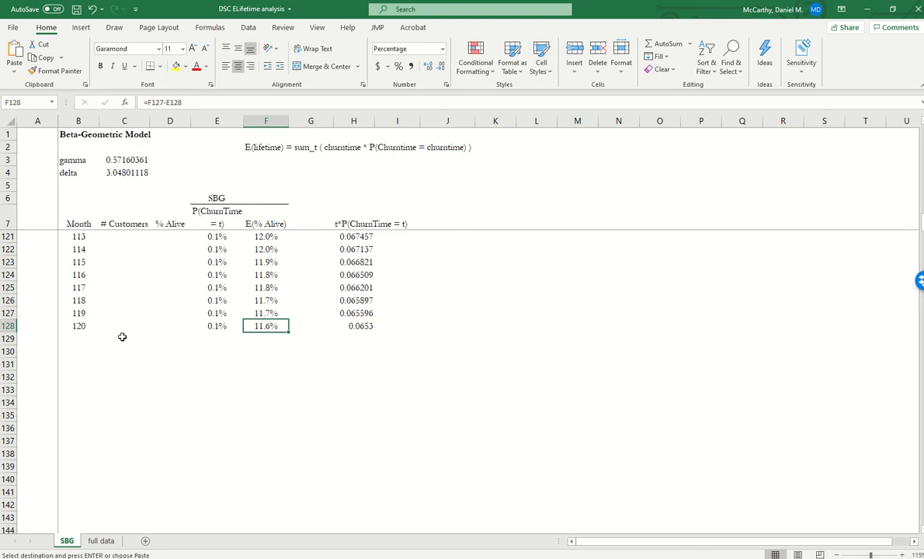
{"action": "mouse_move", "coordinate": [87, 323]}
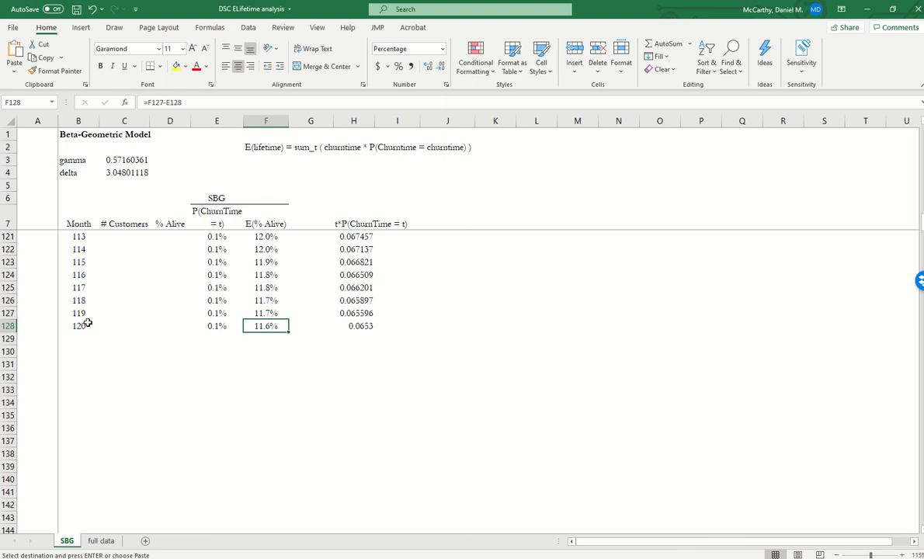
{"action": "mouse_move", "coordinate": [88, 322]}
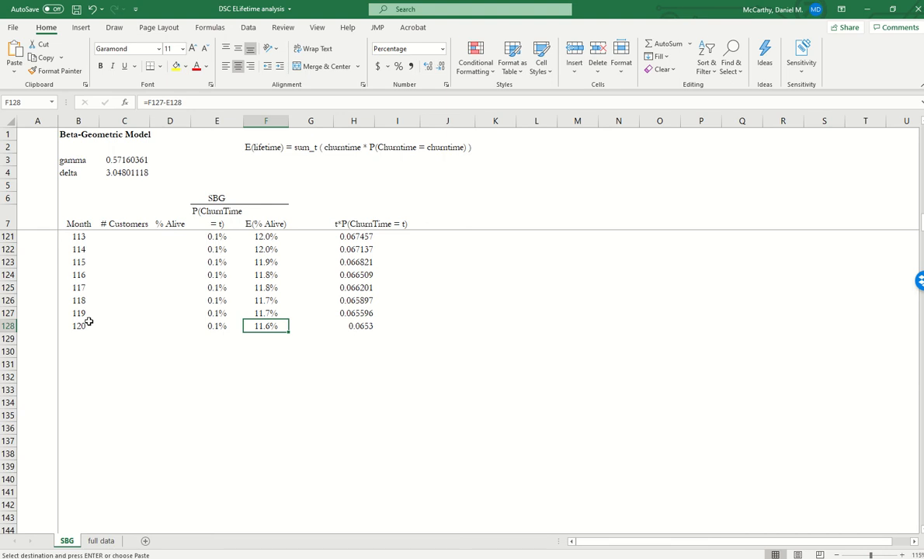
- Add a '> 120' cutoff row with its alive share taken from F128 (11.6%)
{"action": "left_click", "coordinate": [78, 351]}
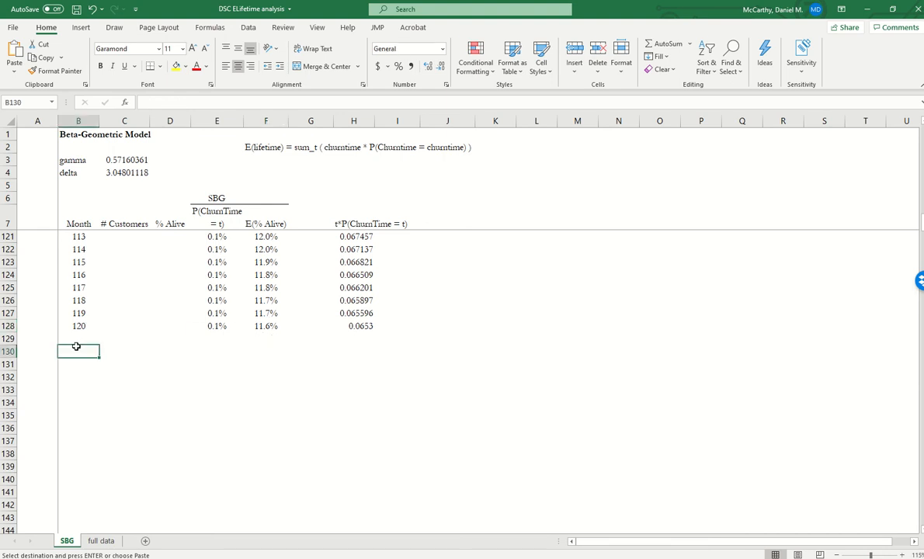
{"action": "double_click", "coordinate": [78, 351]}
{"action": "type", "text": ">120"}
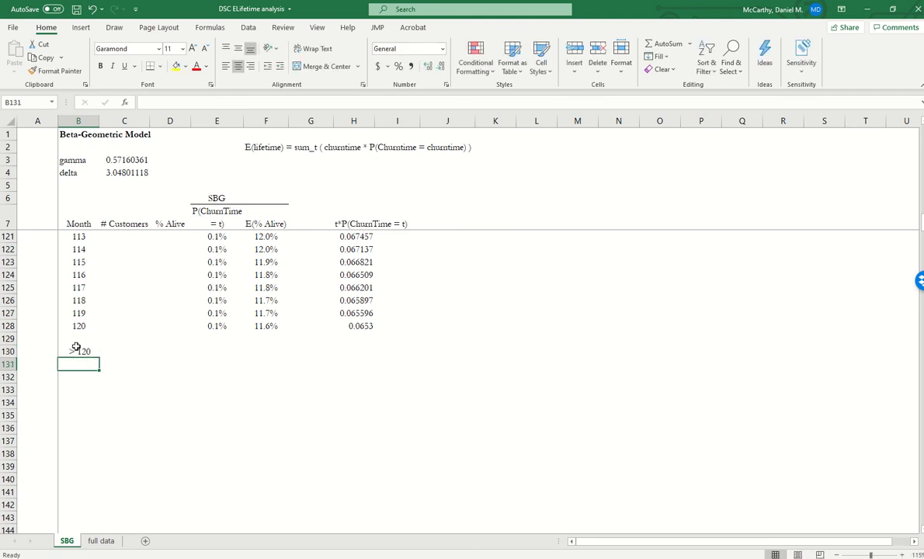
{"action": "mouse_move", "coordinate": [205, 348]}
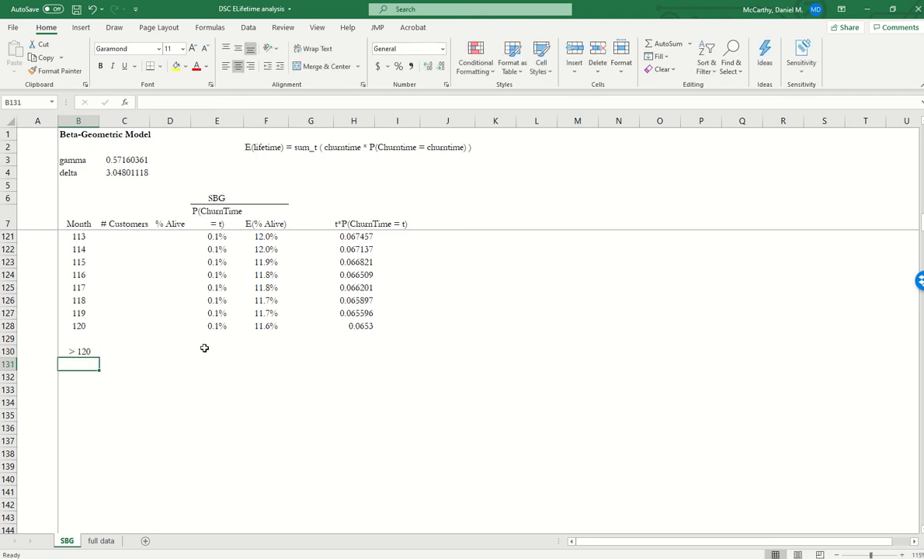
{"action": "mouse_move", "coordinate": [261, 354]}
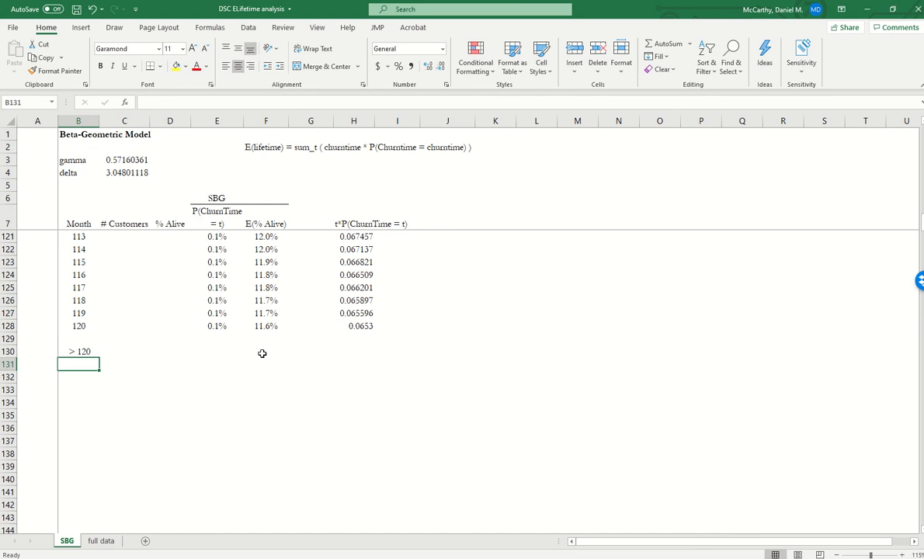
{"action": "left_click", "coordinate": [266, 351]}
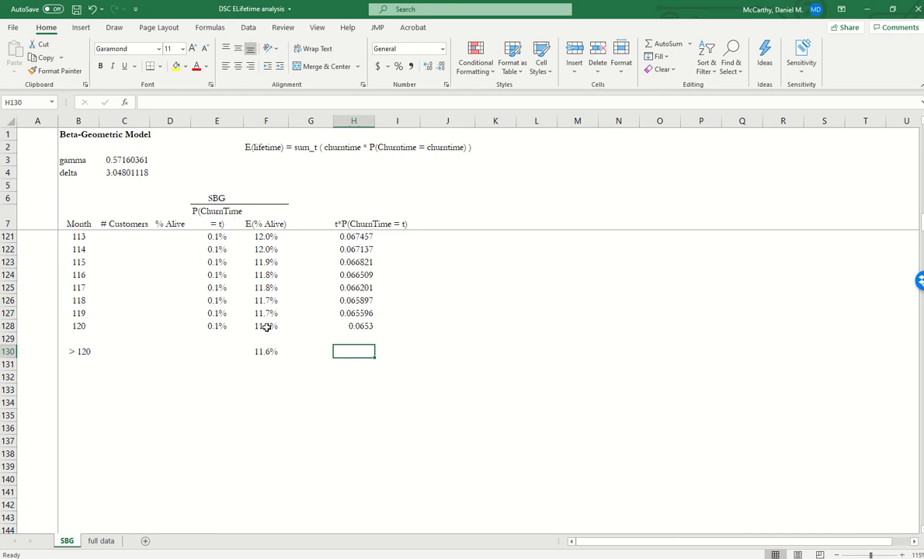
{"action": "left_click", "coordinate": [266, 351]}
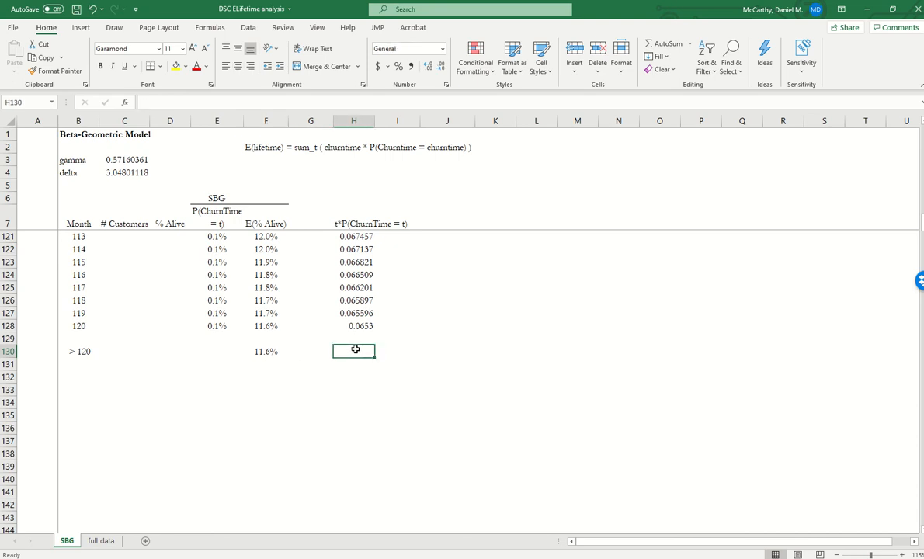
- Append '+ t_cutoff * P(Churntime > t_cutoff)' to the expected-lifetime note in F2
{"action": "left_click", "coordinate": [264, 146]}
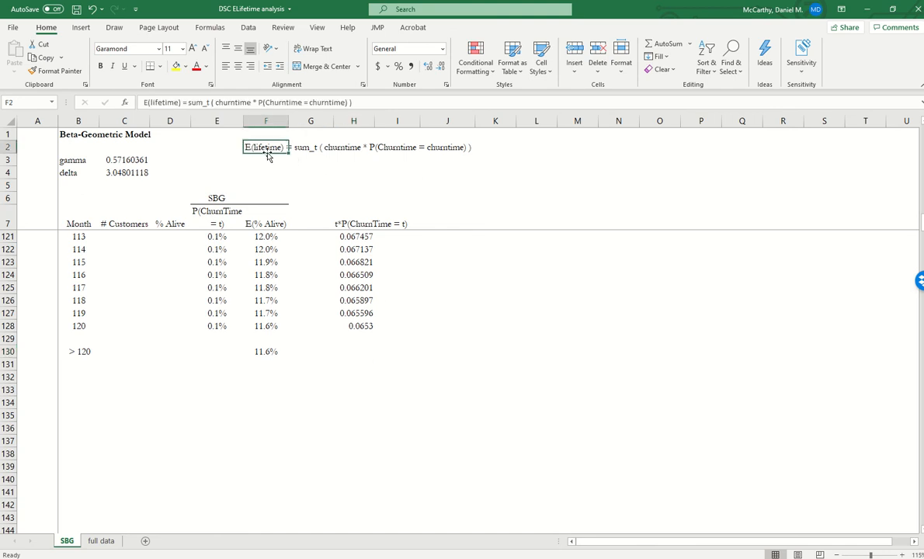
{"action": "mouse_move", "coordinate": [311, 155]}
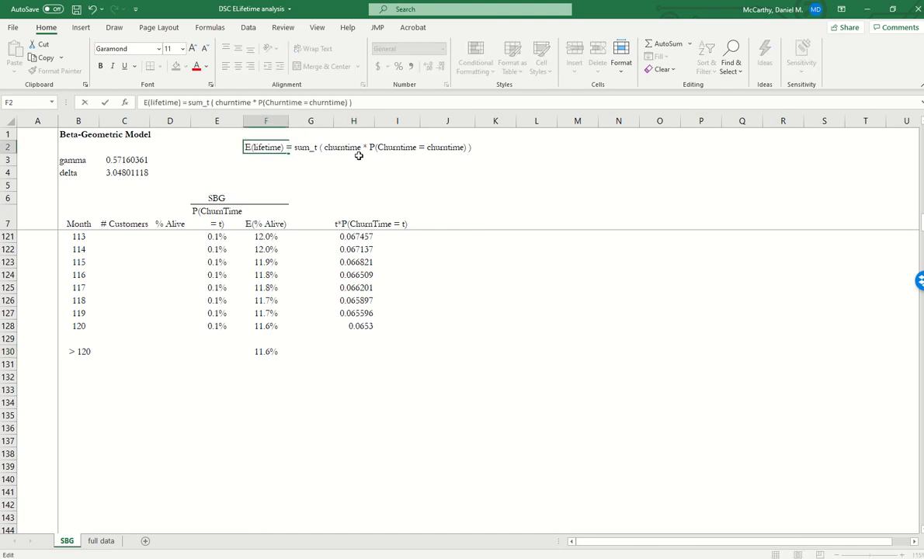
{"action": "type", "text": "+ t_cutoff * P"}
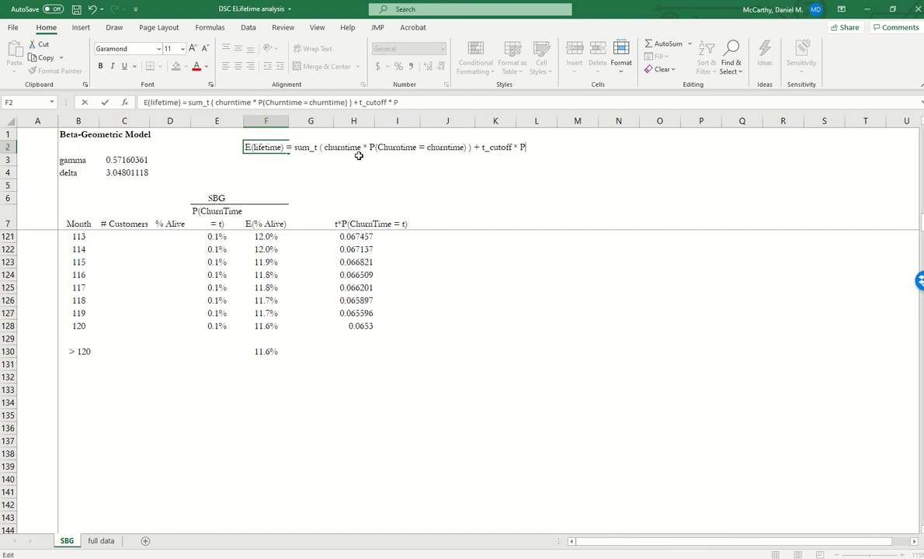
{"action": "type", "text": "(Churntime"}
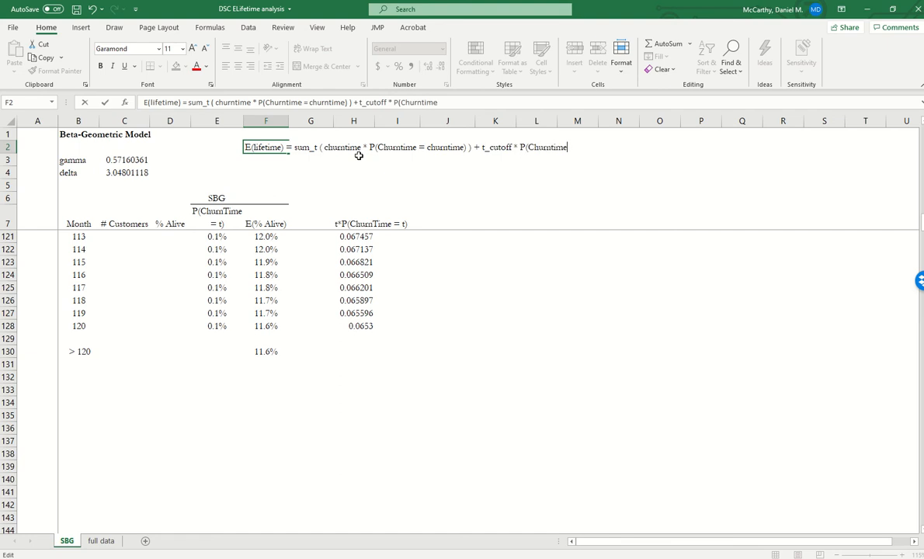
{"action": "type", "text": "> t_"}
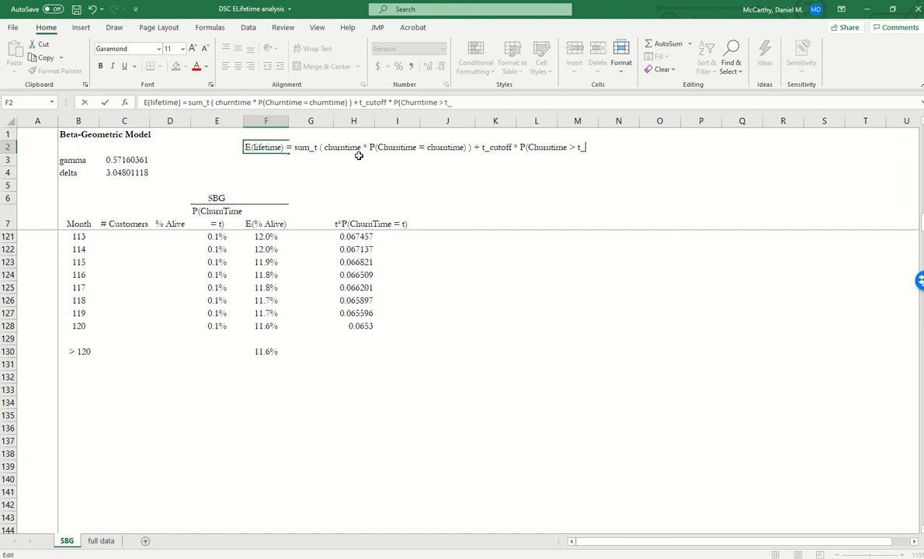
{"action": "type", "text": "cutoff)"}
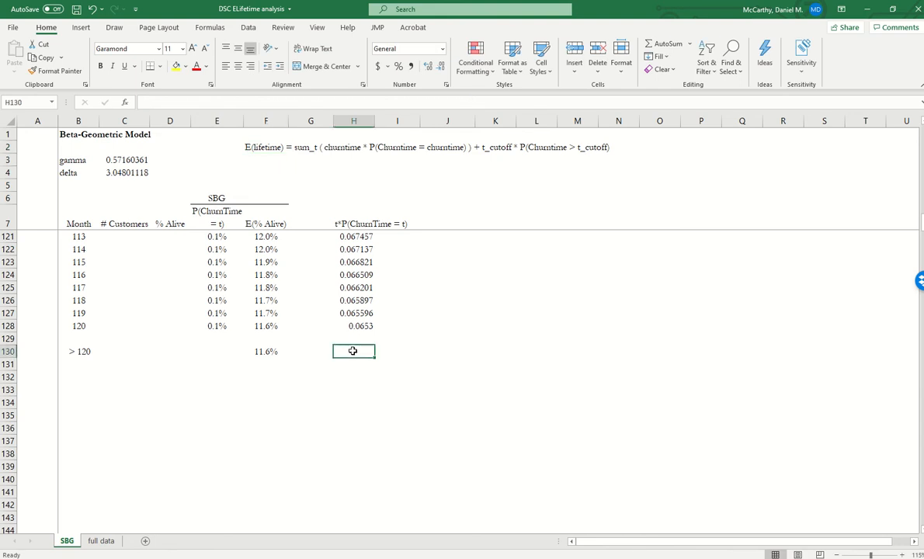
- Compute the cutoff row's contribution as month 120 times its alive share, giving 13.94273
{"action": "type", "text": "=B128*"}
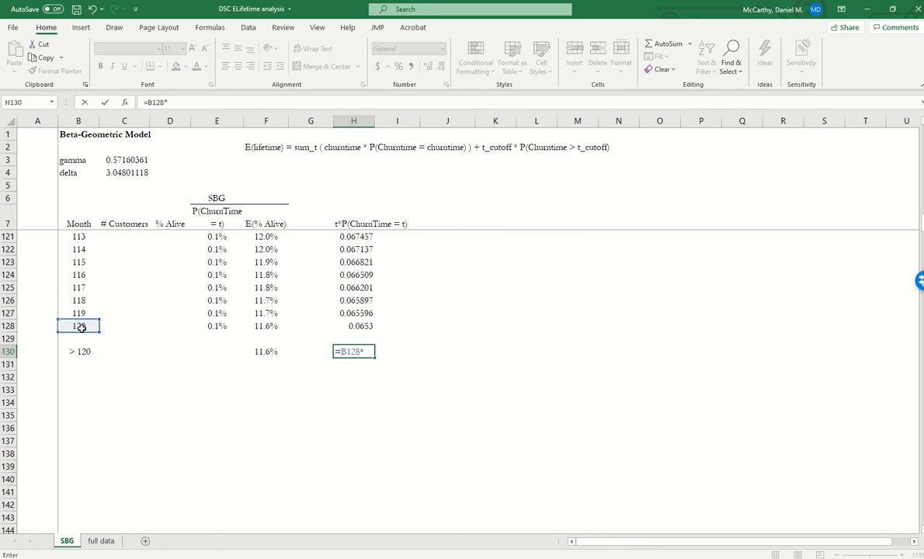
{"action": "left_click", "coordinate": [265, 351]}
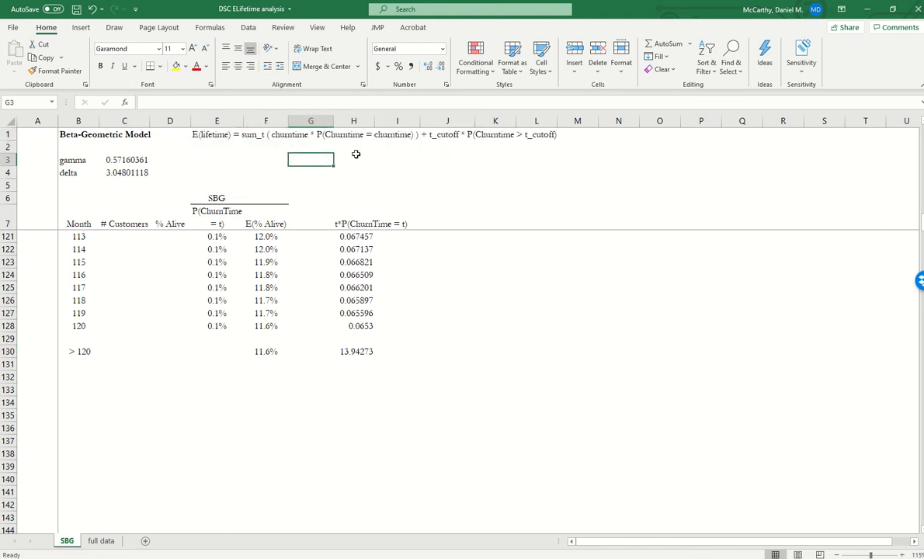
- Label 'E(lifetime) - years' and compute =SUM(H8:H130)/12 beside it
{"action": "left_click", "coordinate": [217, 158]}
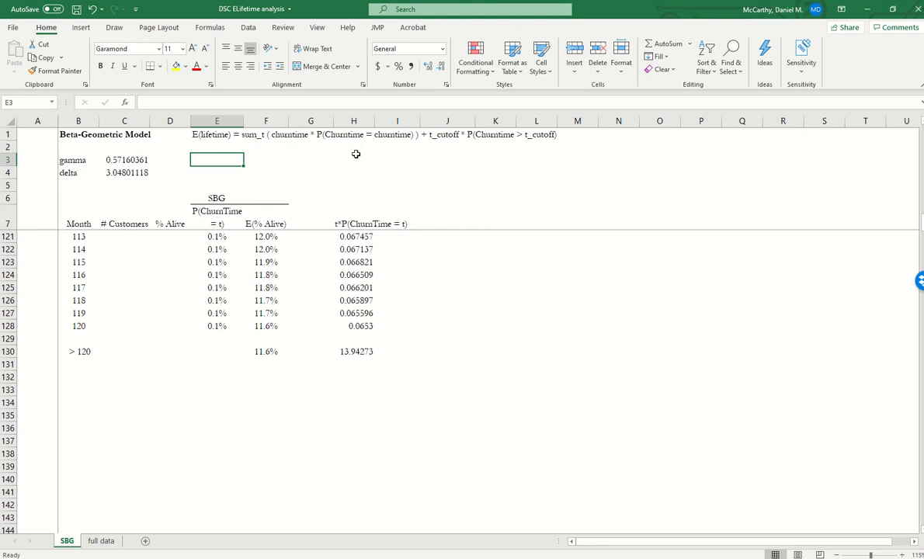
{"action": "type", "text": "E(lifetime)"}
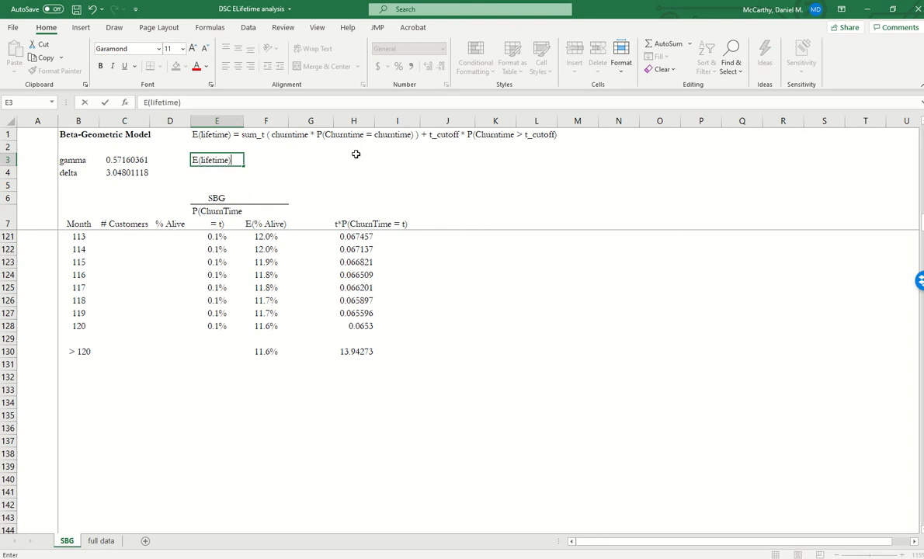
{"action": "type", "text": "- years"}
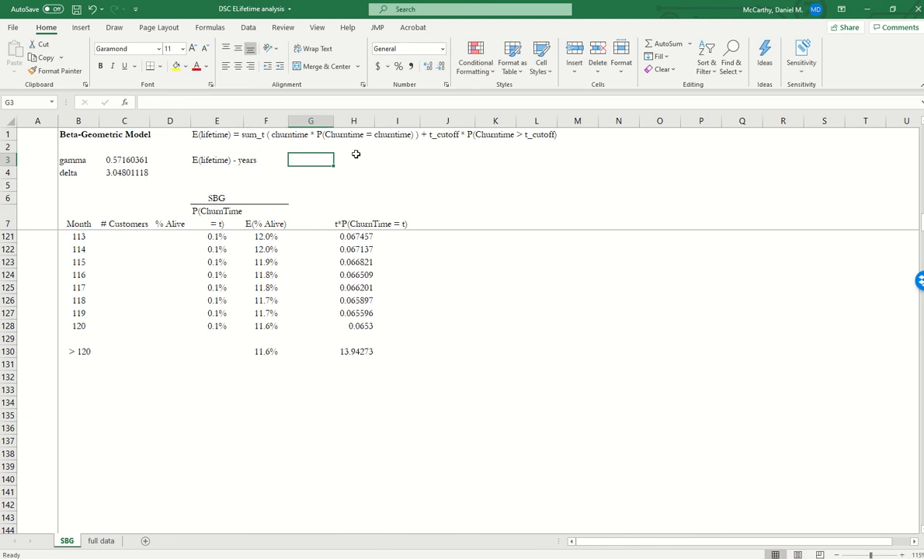
{"action": "type", "text": "=sum(H8:H130"}
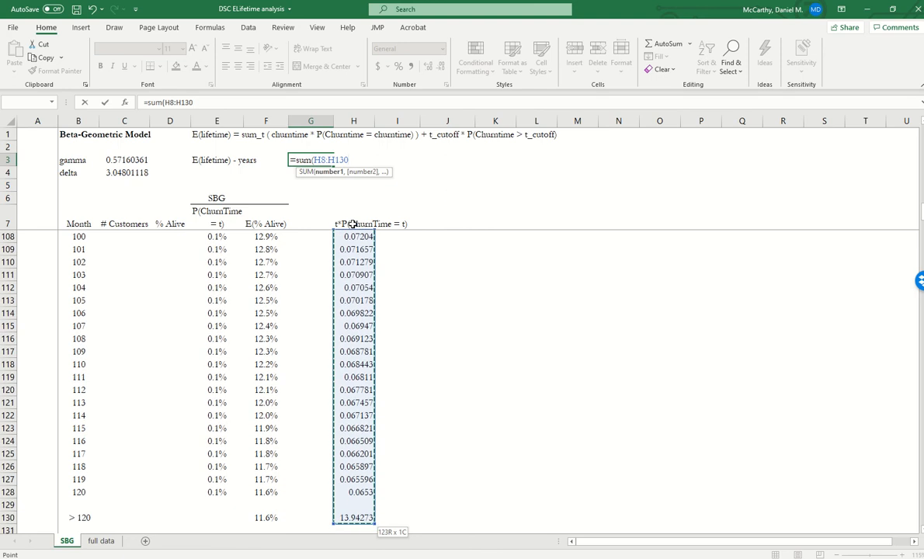
{"action": "key", "text": "Enter"}
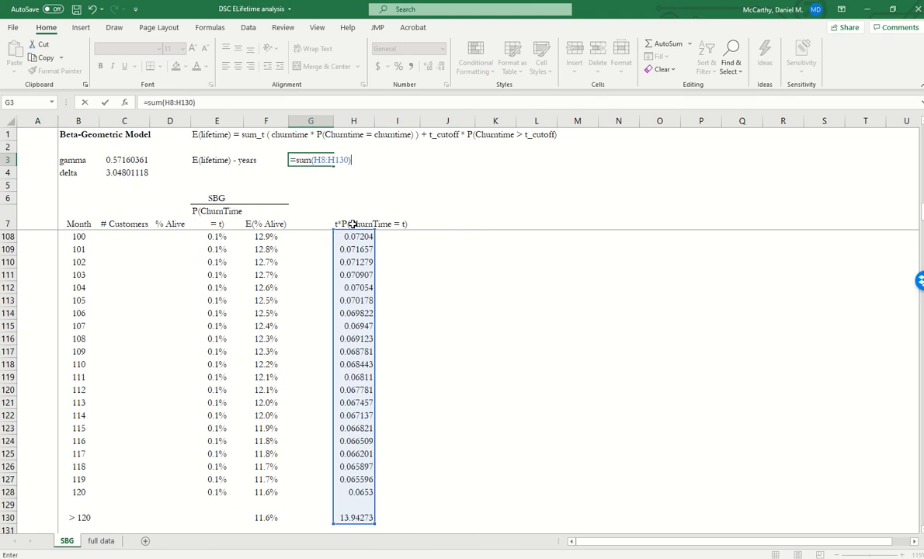
{"action": "type", "text": "/12"}
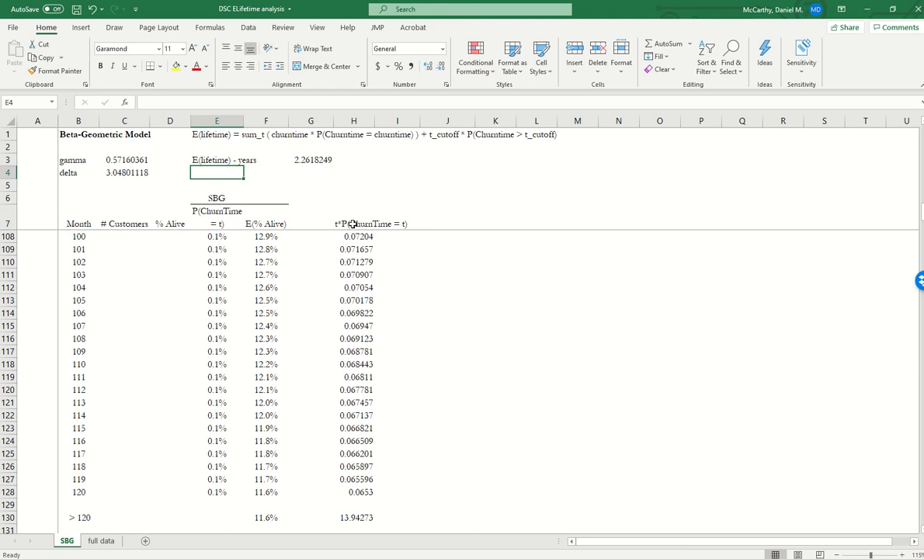
- Show the expected lifetime result with one decimal, as 2.3
{"action": "left_click", "coordinate": [311, 158]}
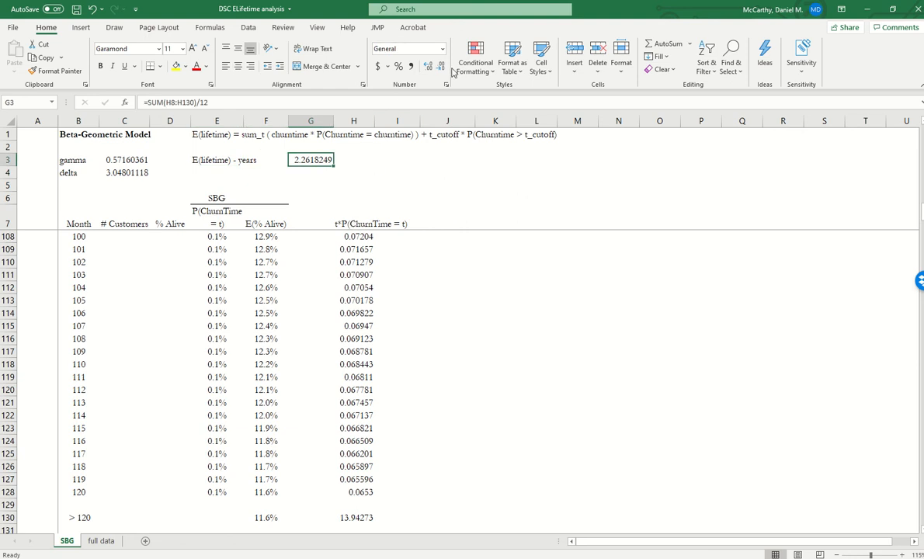
{"action": "left_click", "coordinate": [441, 65]}
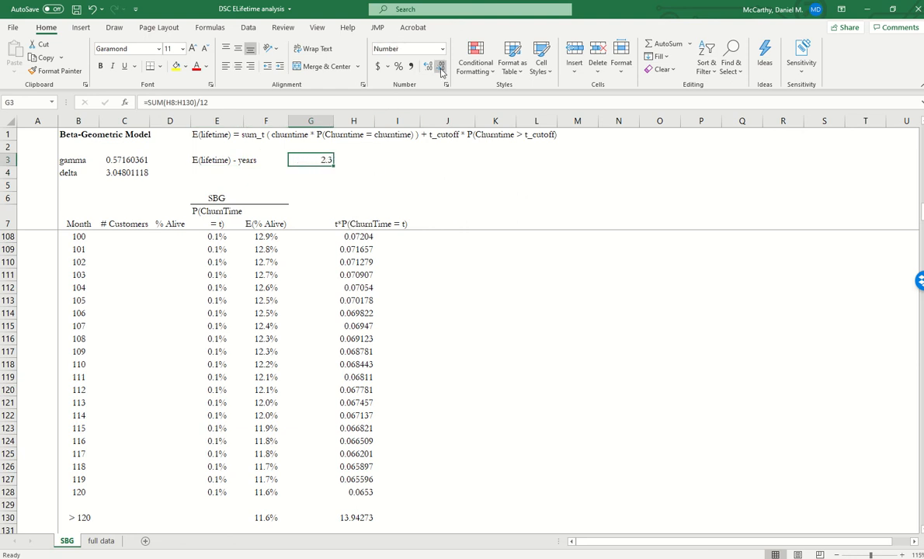